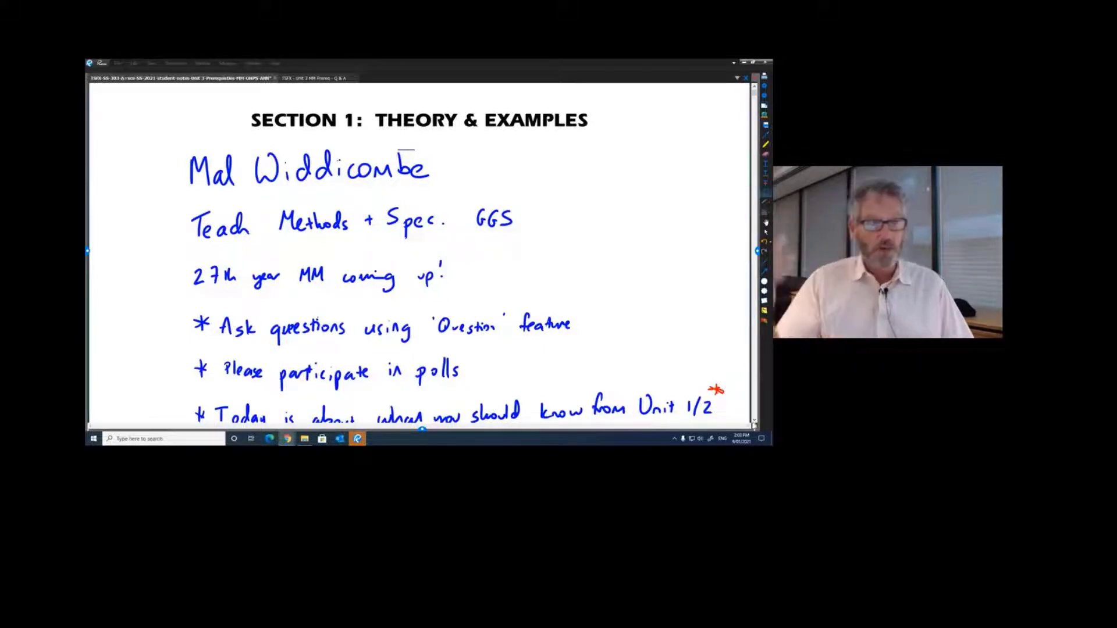
{"action": "scroll", "scroll_direction": "down", "scroll_amount": 3}
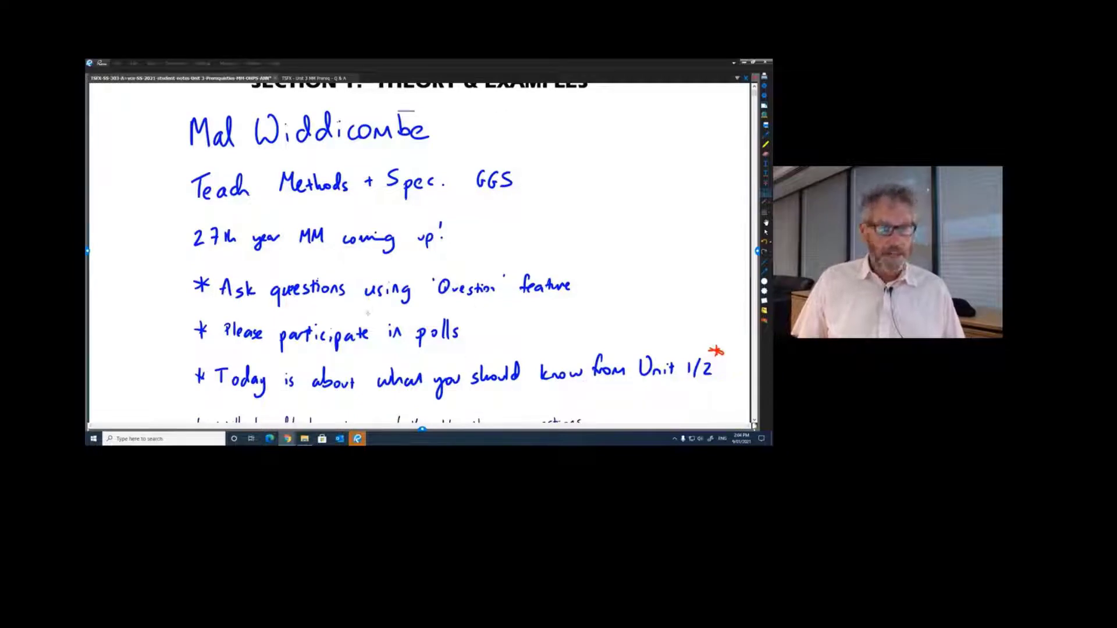
{"action": "scroll", "scroll_direction": "down", "scroll_amount": 3}
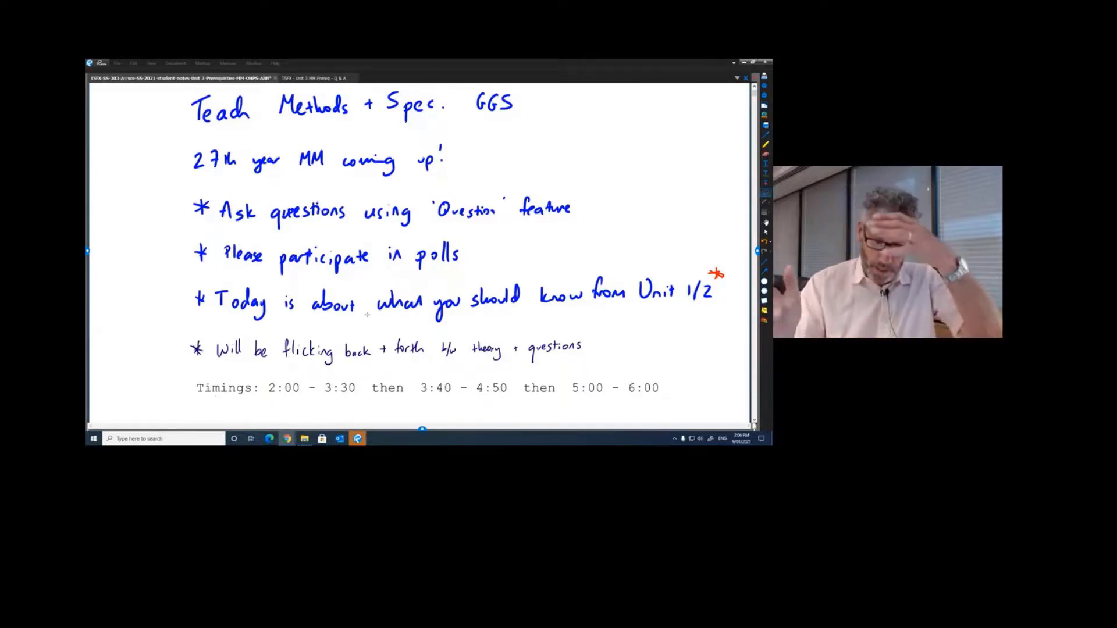
{"action": "scroll", "scroll_direction": "down", "scroll_amount": 3}
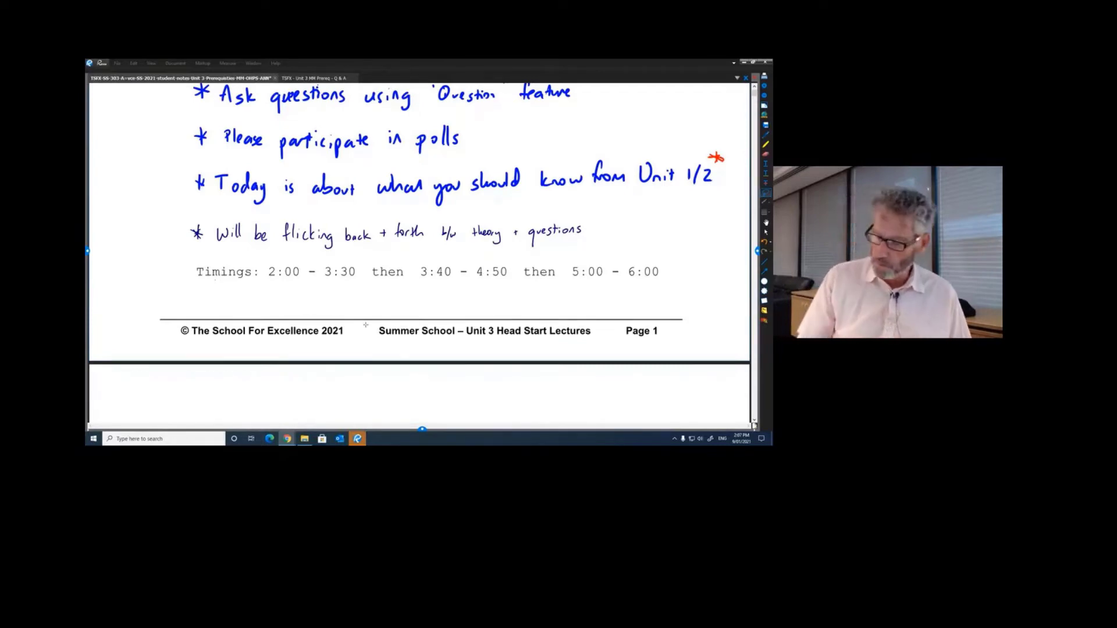
{"action": "scroll", "scroll_direction": "down", "scroll_amount": 3}
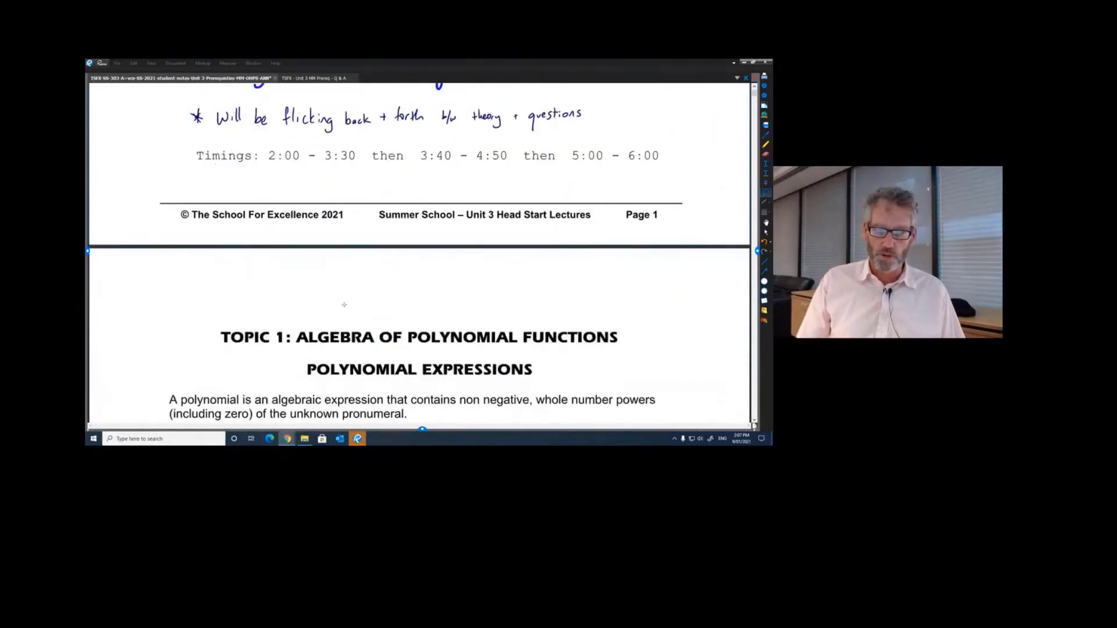
{"action": "scroll", "scroll_direction": "down", "scroll_amount": 3}
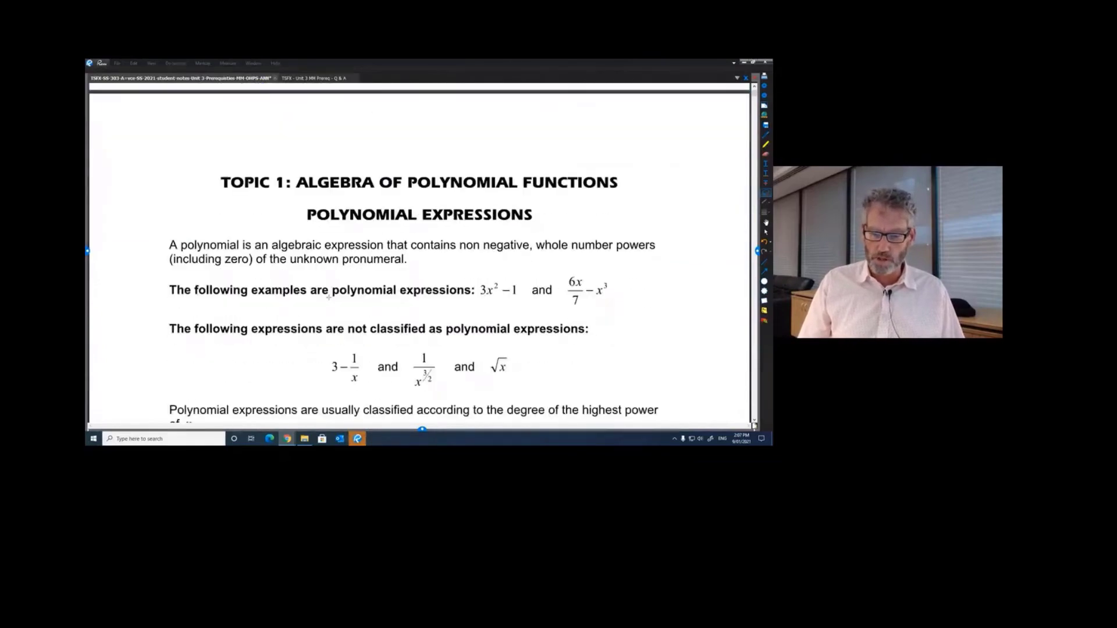